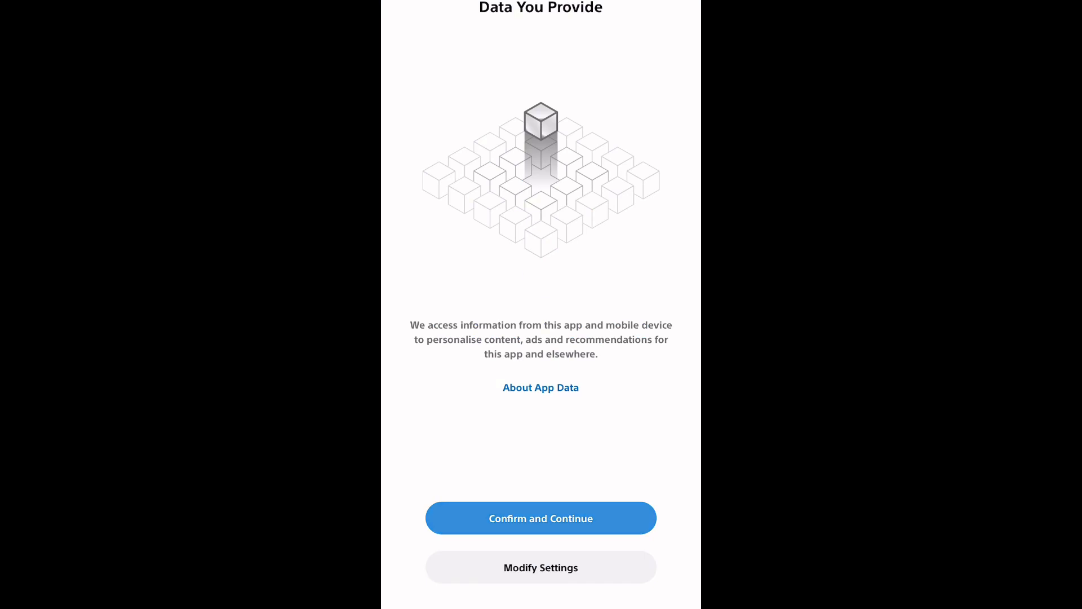
Confirm the Data You Provide terms and continue to console setup
click(539, 518)
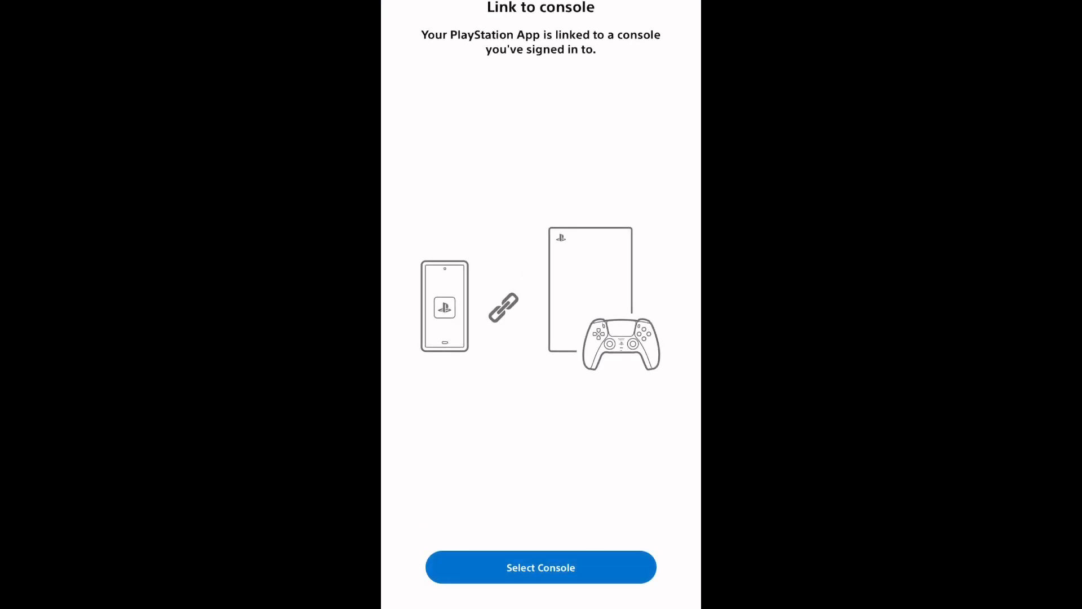
Choose PS5-969 over the Primary PS4 in the console list and confirm the link
click(540, 567)
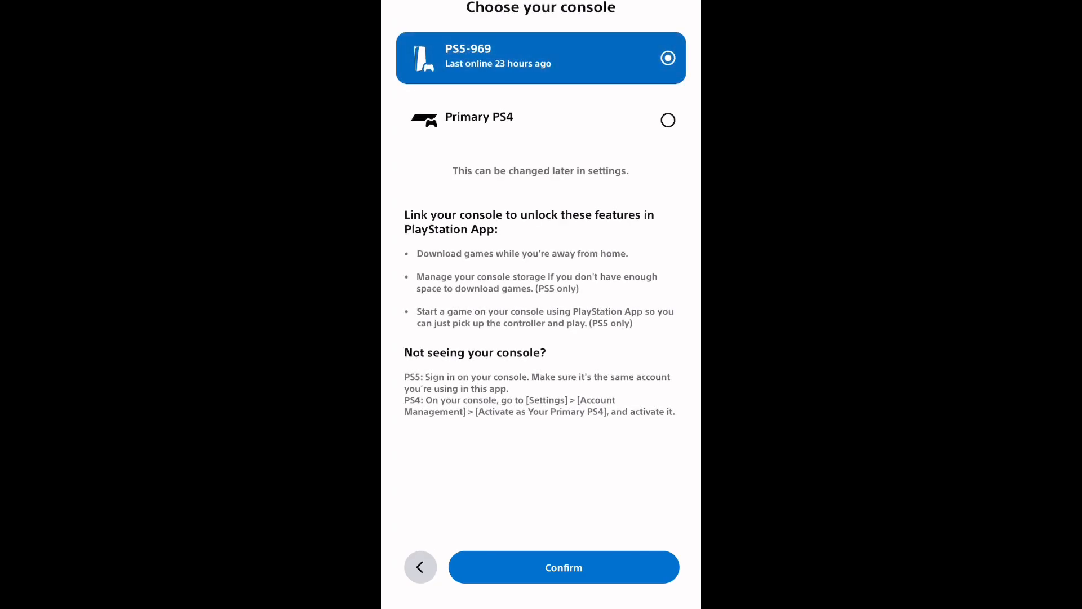
click(540, 120)
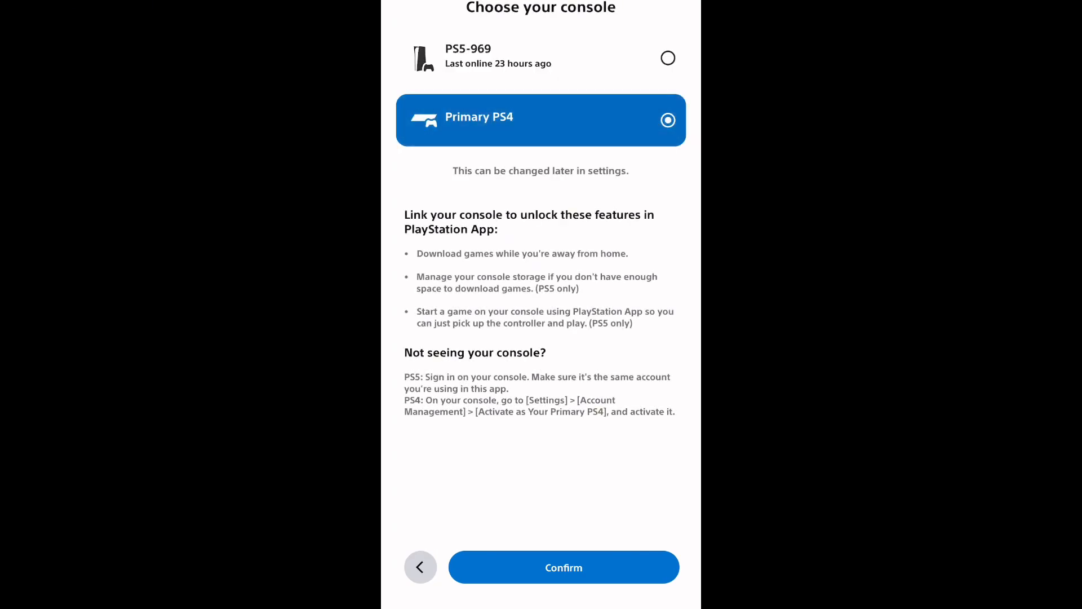
click(540, 57)
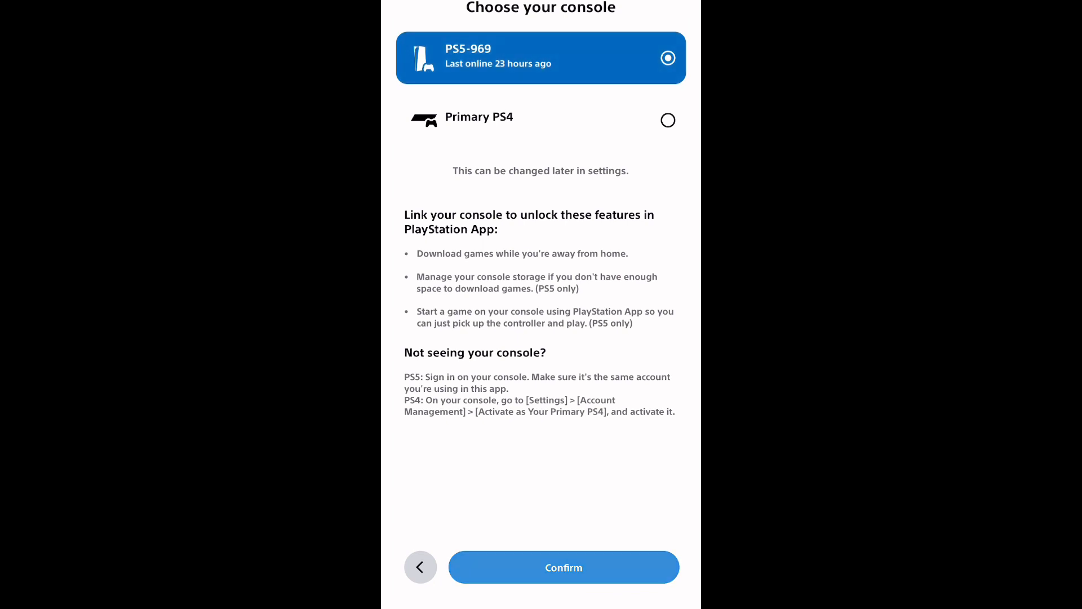
click(564, 567)
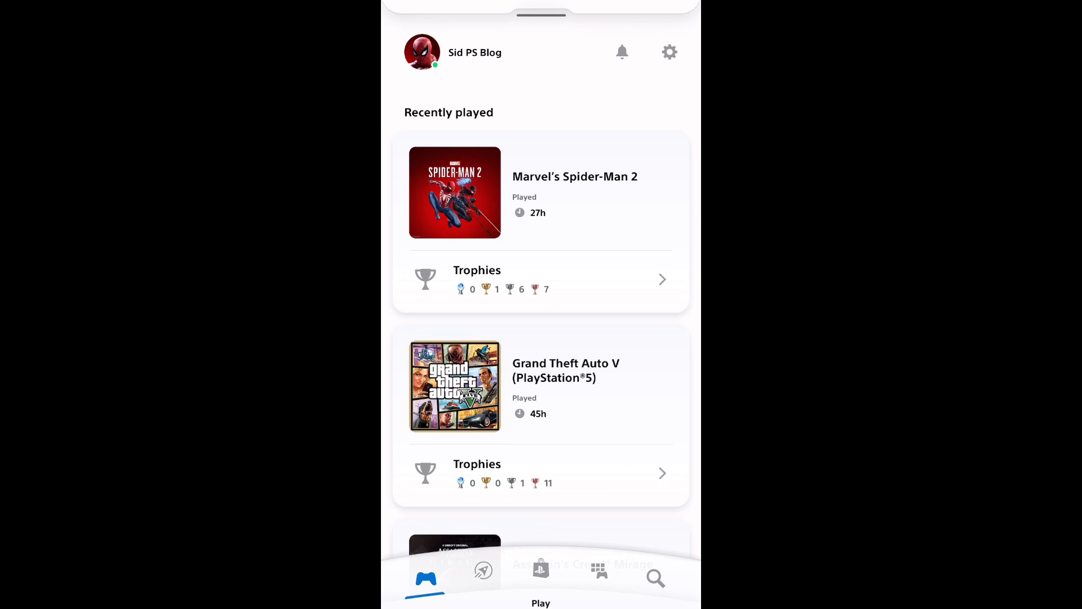
scroll(down, 3)
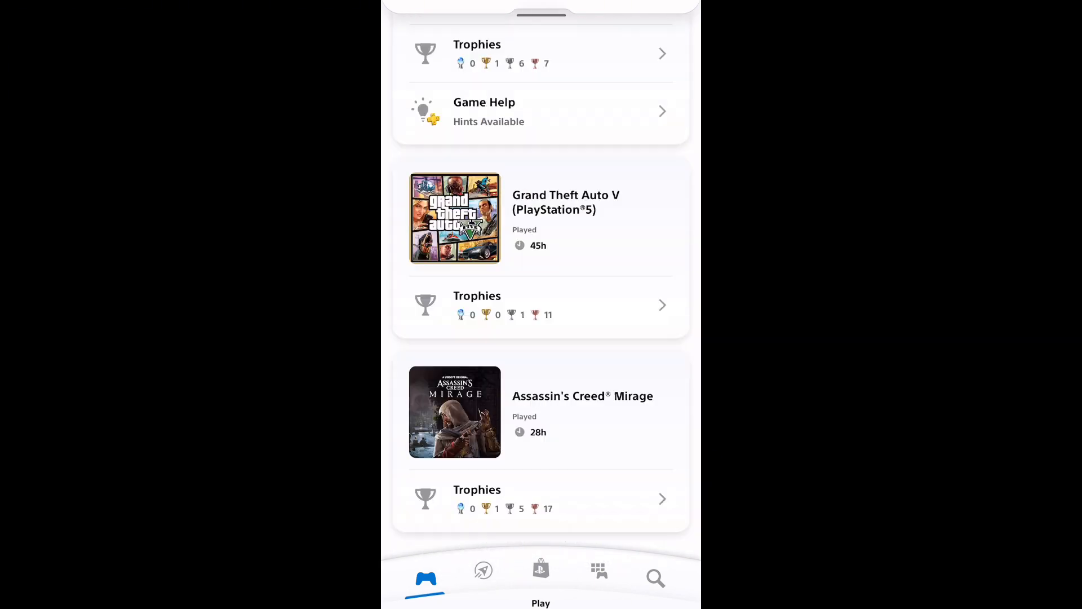
click(598, 570)
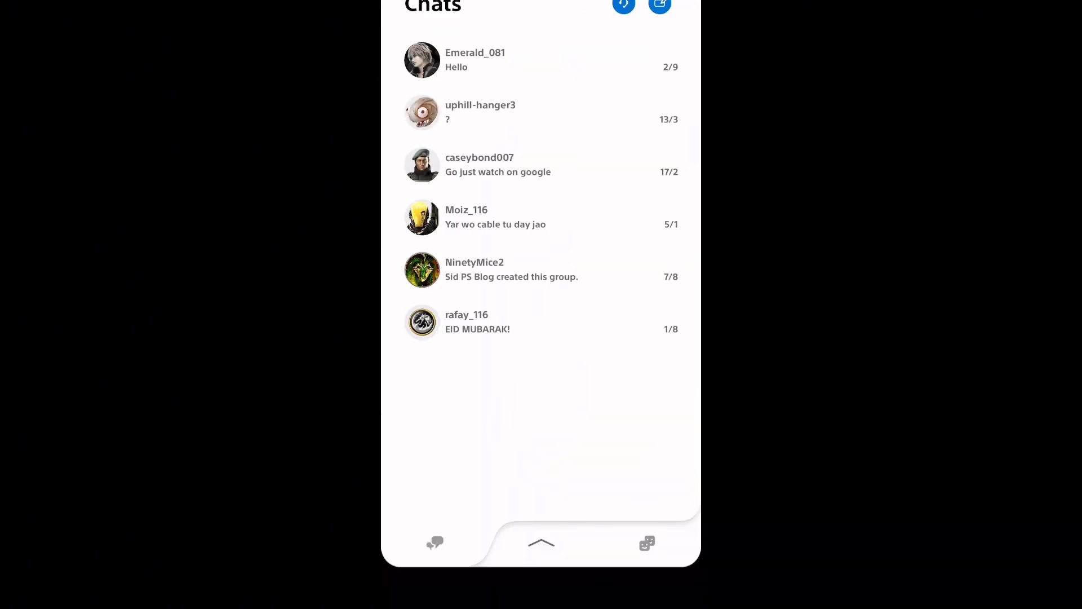
click(597, 577)
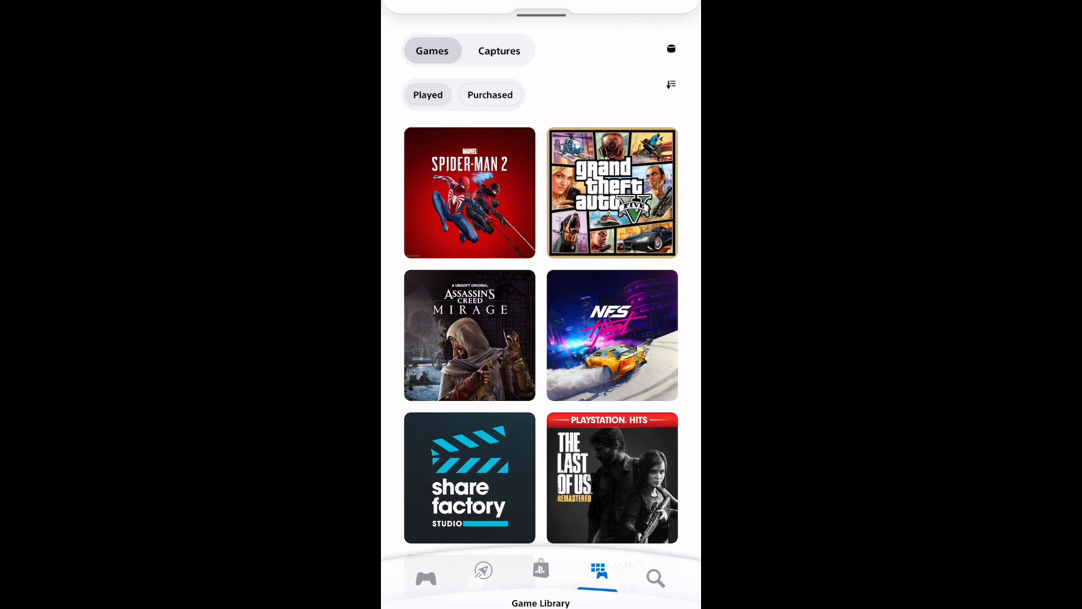
click(425, 569)
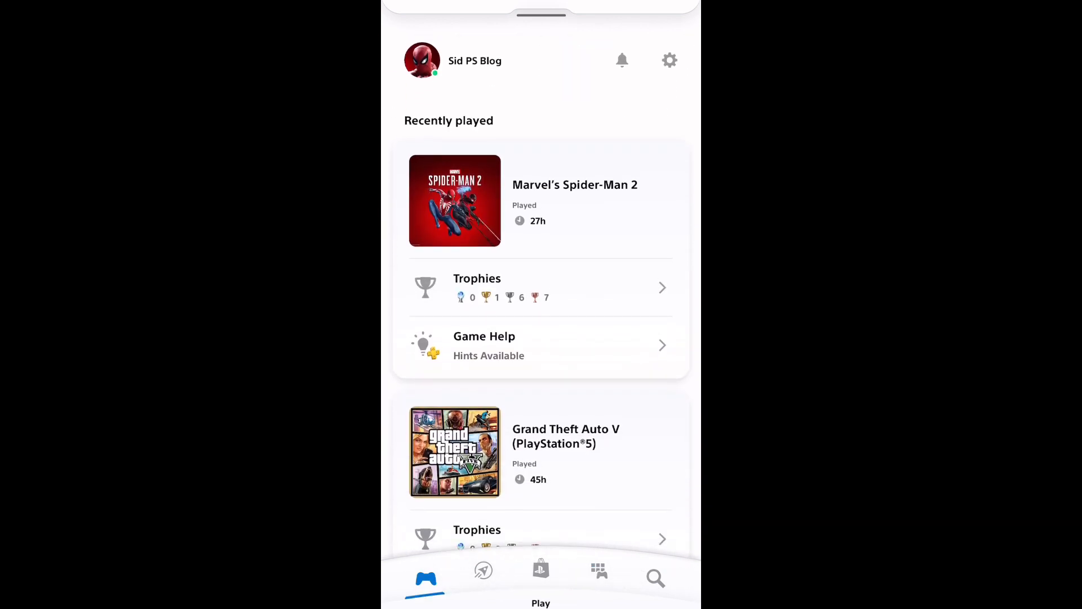